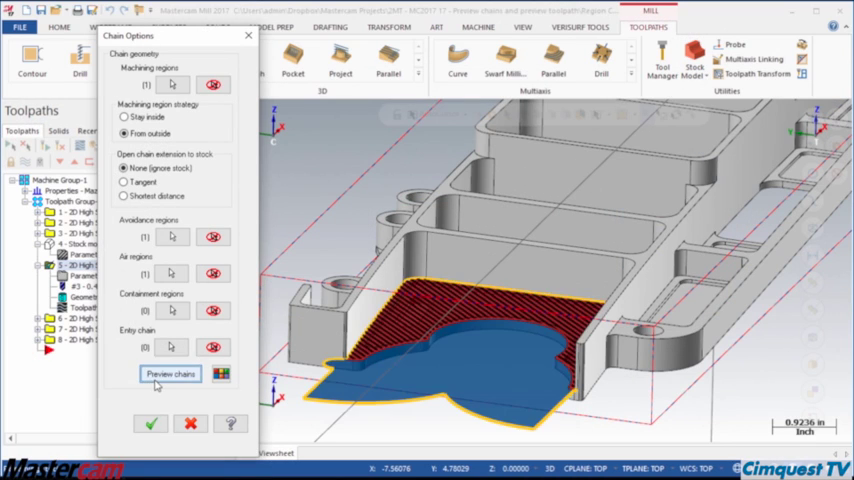
Preview the region chains of the first and second Dynamic Mill operations as color overlays
{"action": "left_click", "coordinate": [170, 373]}
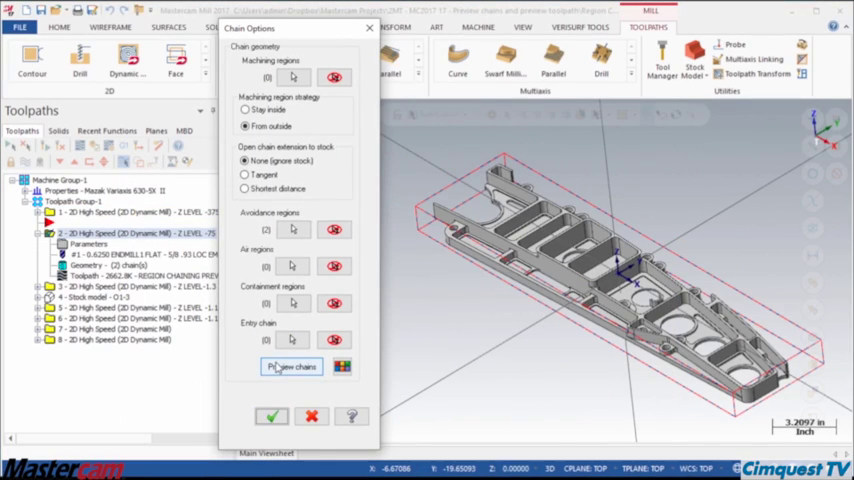
{"action": "left_click", "coordinate": [291, 367]}
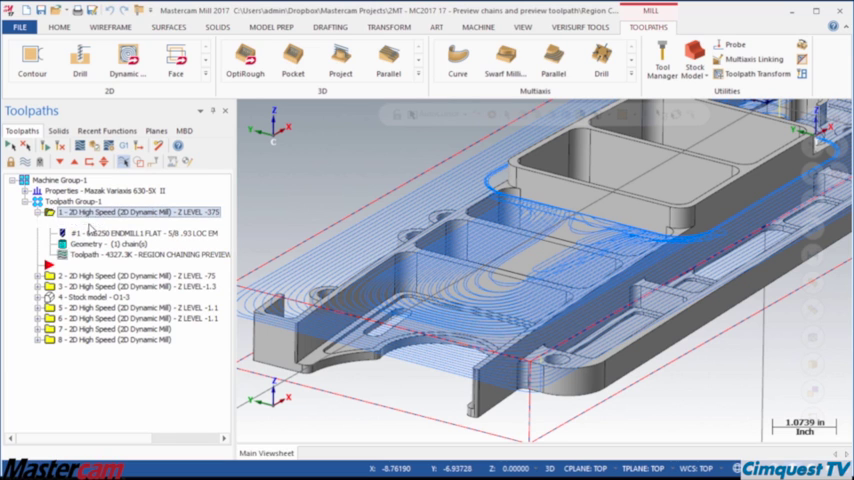
Reopen operation 1's Dynamic Mill settings, review Stock and Cut Parameters, and preview its chains
{"action": "double_click", "coordinate": [110, 212]}
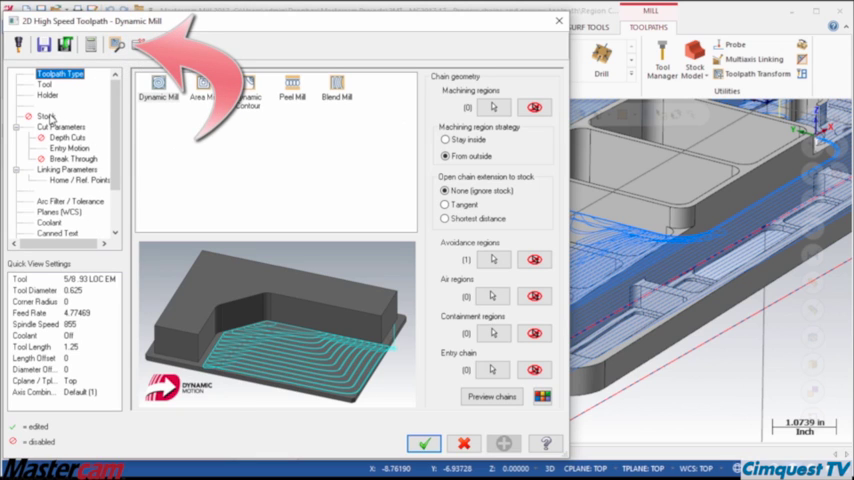
{"action": "left_click", "coordinate": [47, 117]}
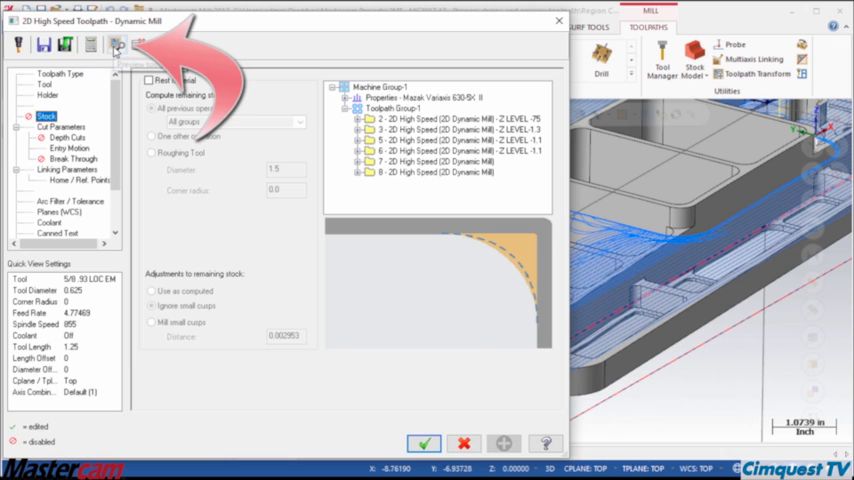
{"action": "left_click", "coordinate": [67, 127]}
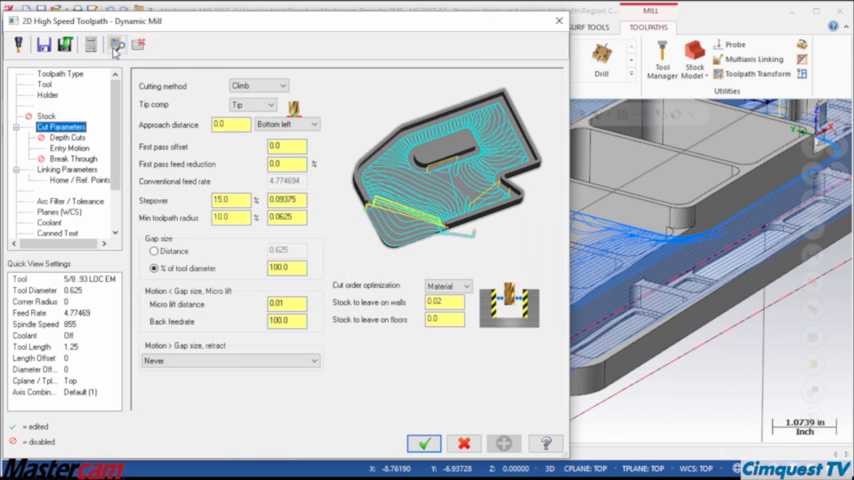
{"action": "left_click", "coordinate": [58, 73]}
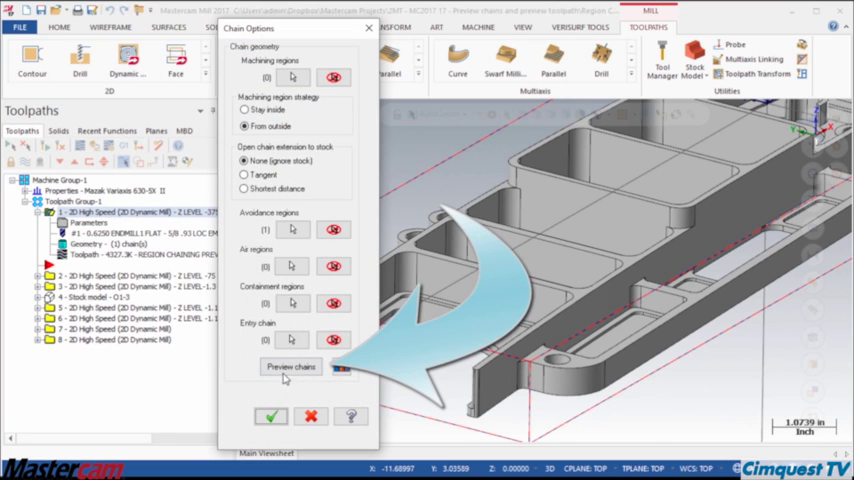
{"action": "left_click", "coordinate": [290, 367]}
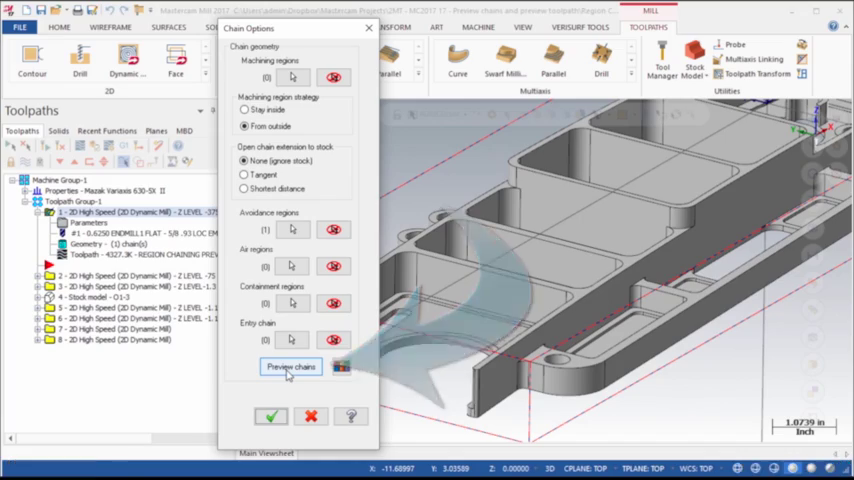
{"action": "left_click", "coordinate": [291, 367]}
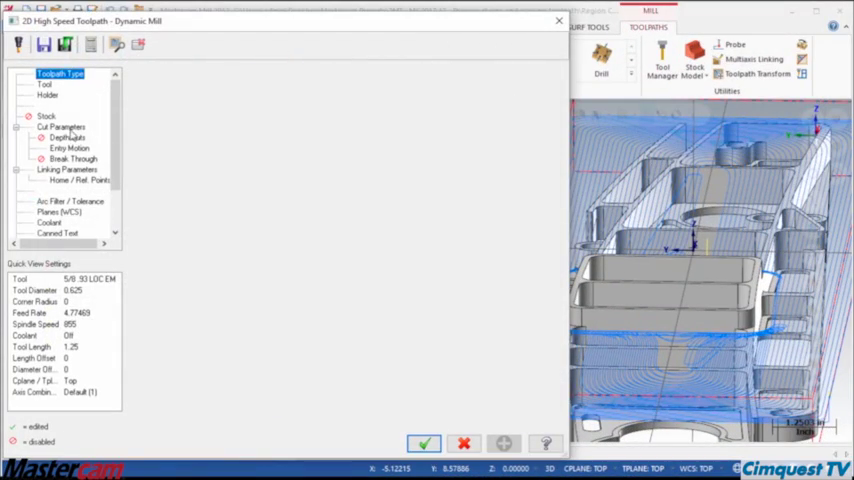
Close operation 1's 2D High Speed Toolpath dialog after reviewing its preview
{"action": "left_click", "coordinate": [60, 127]}
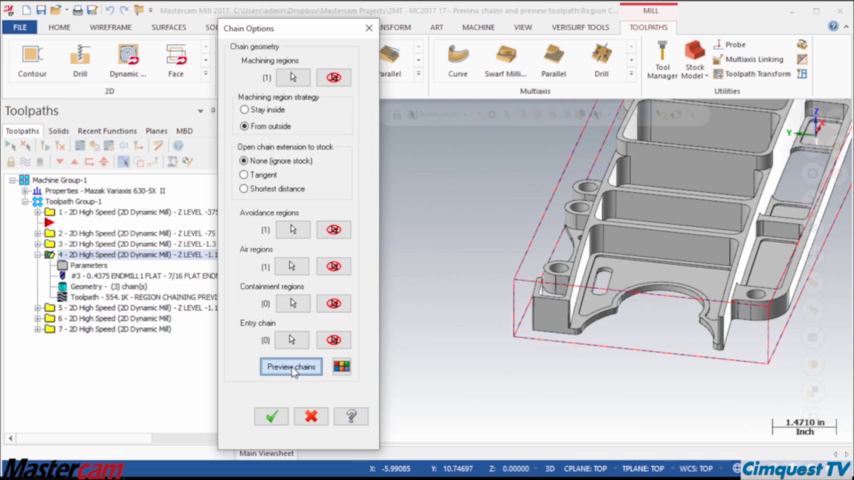
Preview operation 4's machining, avoidance and air region chains, then dismiss the preview
{"action": "left_click", "coordinate": [291, 367]}
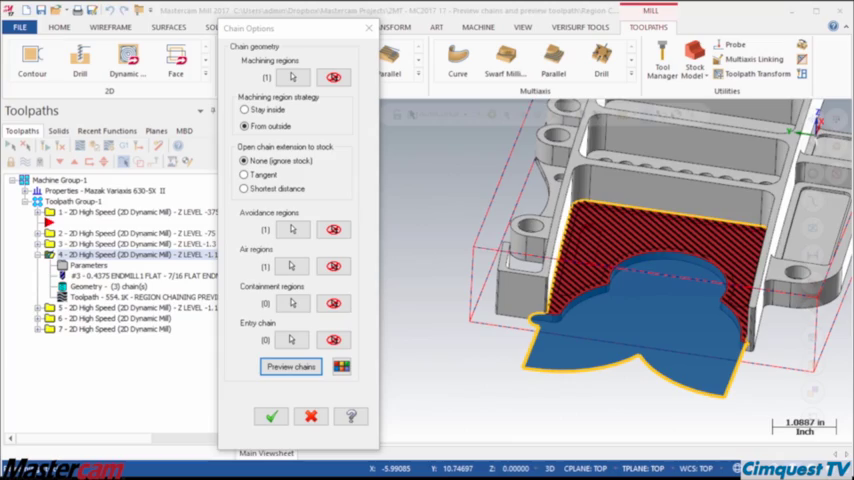
{"action": "left_click", "coordinate": [290, 367]}
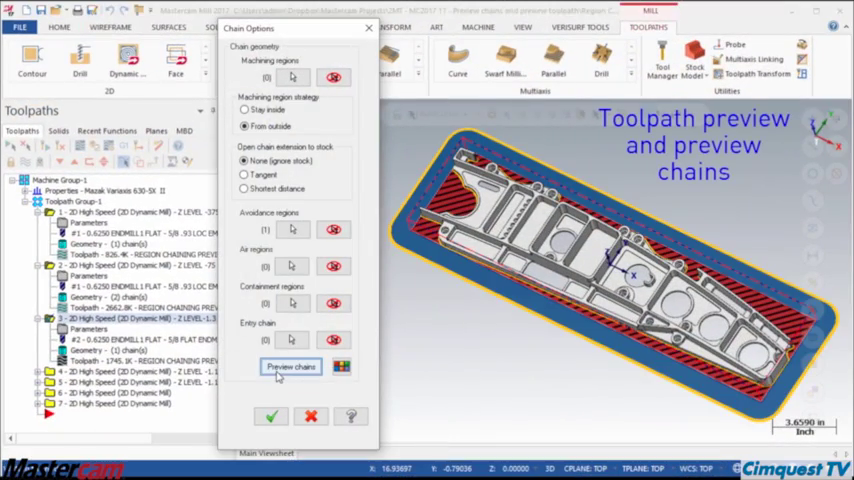
Preview operation 3's red-hatched machining area and blue outer region chains
{"action": "left_click", "coordinate": [290, 367]}
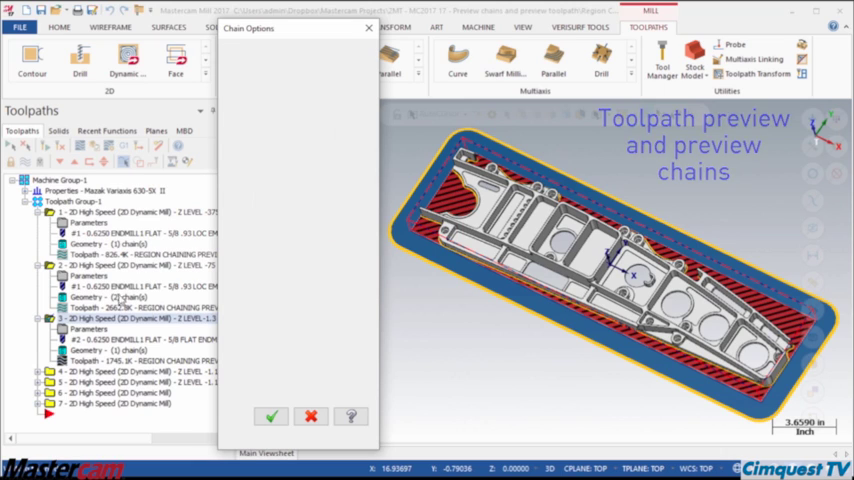